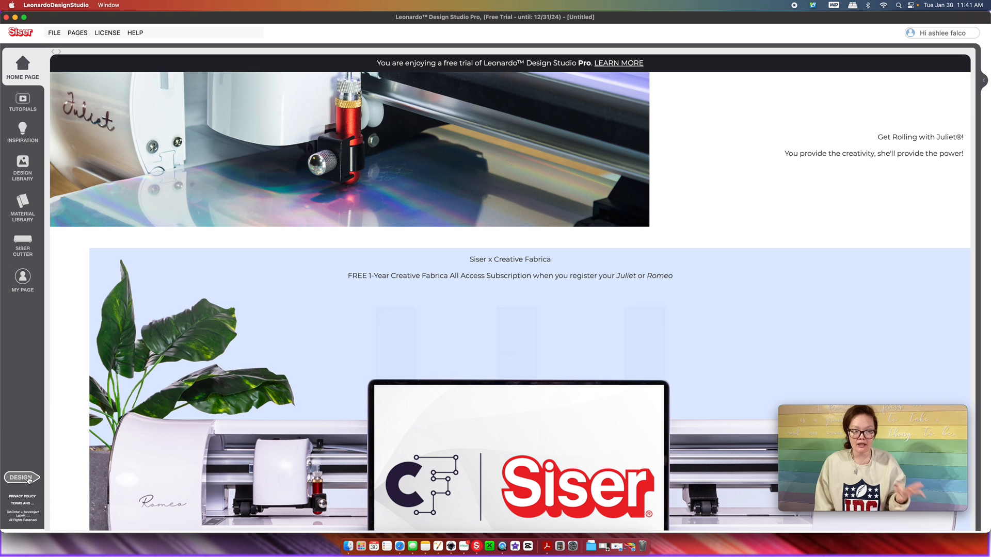
Step: Start a design and open the lace invitation SVG from the gatefold wedding invitation folder
left_click(22, 478)
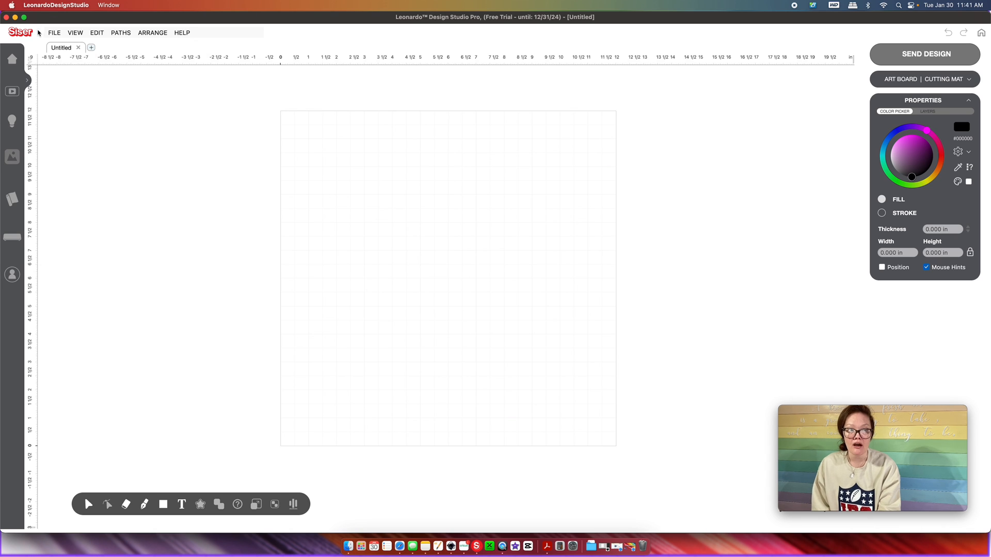
left_click(54, 32)
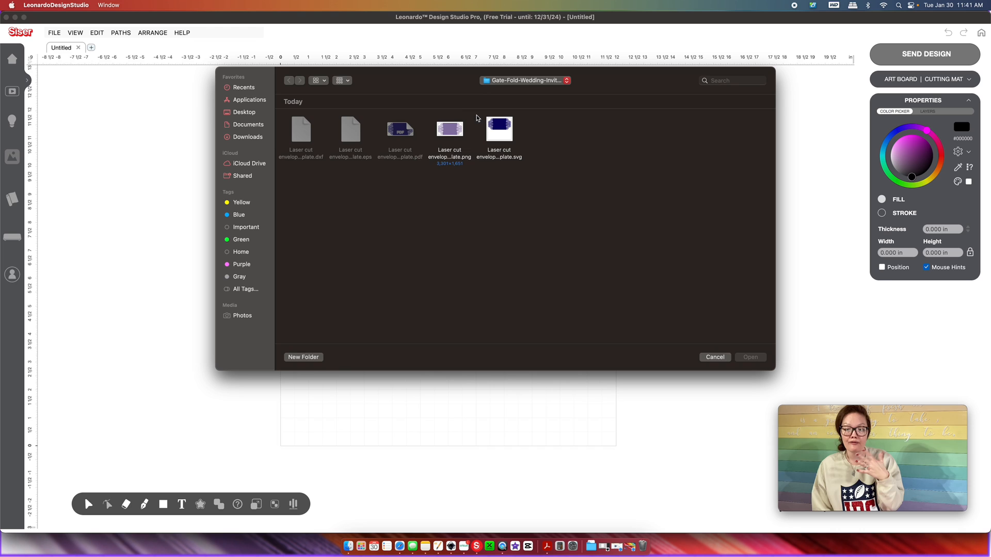
left_click(499, 130)
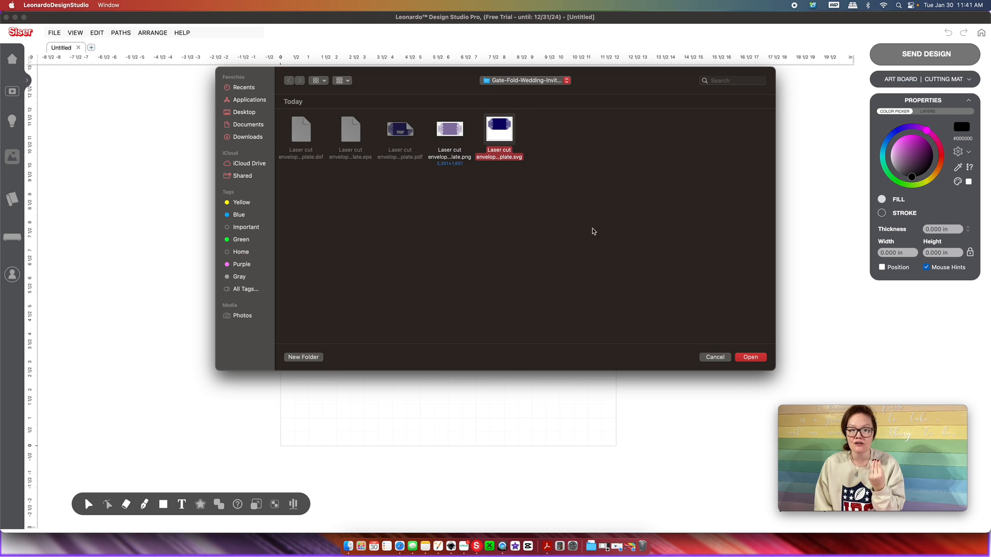
mouse_move(750, 357)
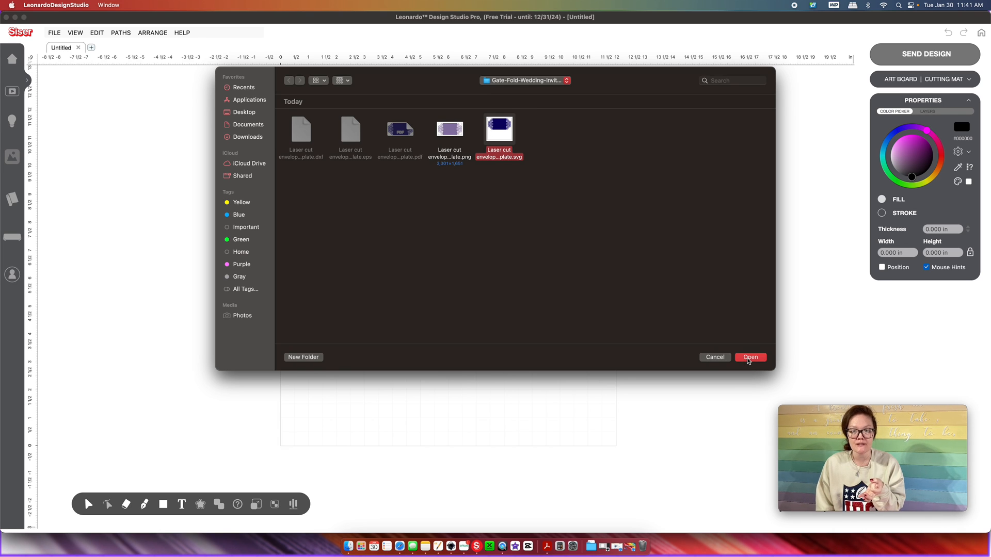
left_click(750, 357)
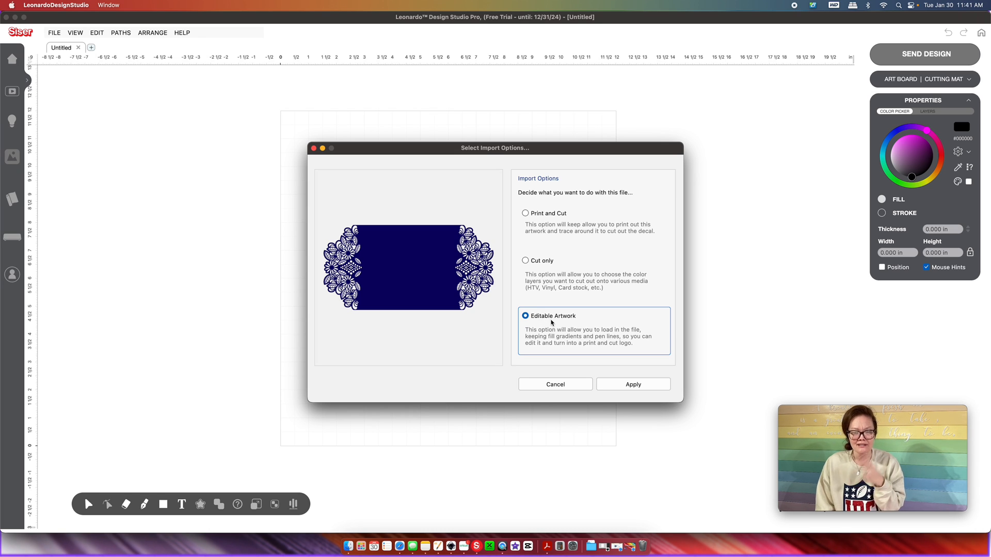
mouse_move(542, 320)
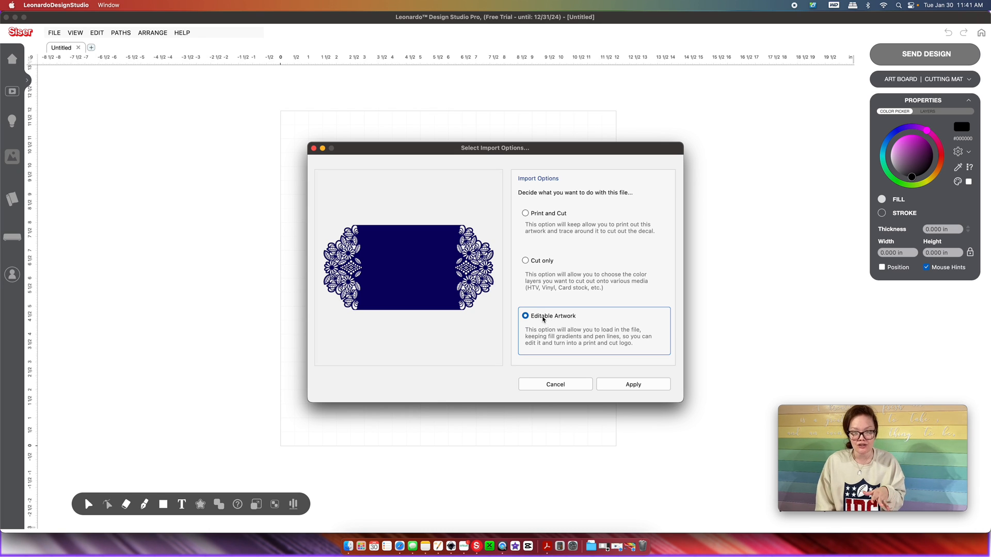
Step: Import the lace gatefold invitation as editable artwork onto the canvas
left_click(632, 384)
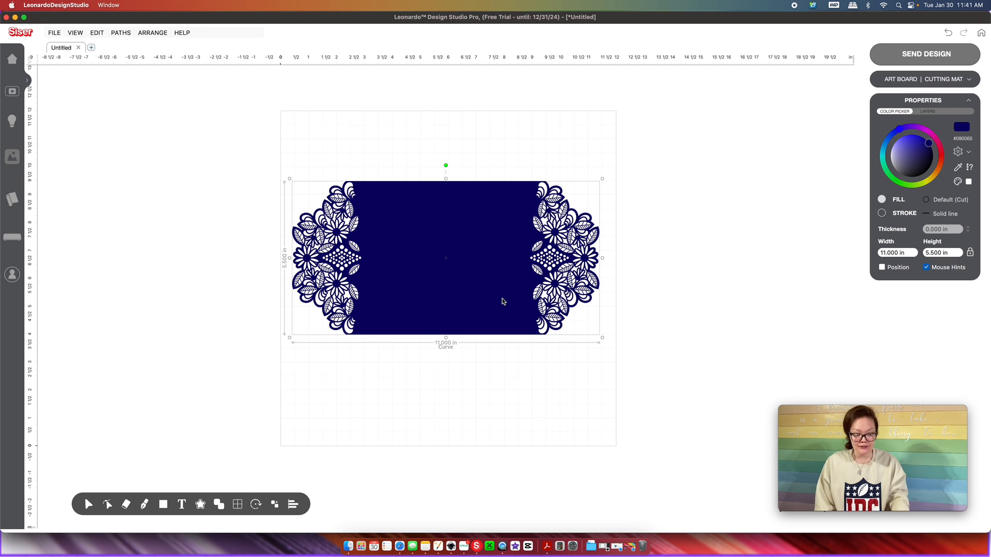
mouse_move(511, 304)
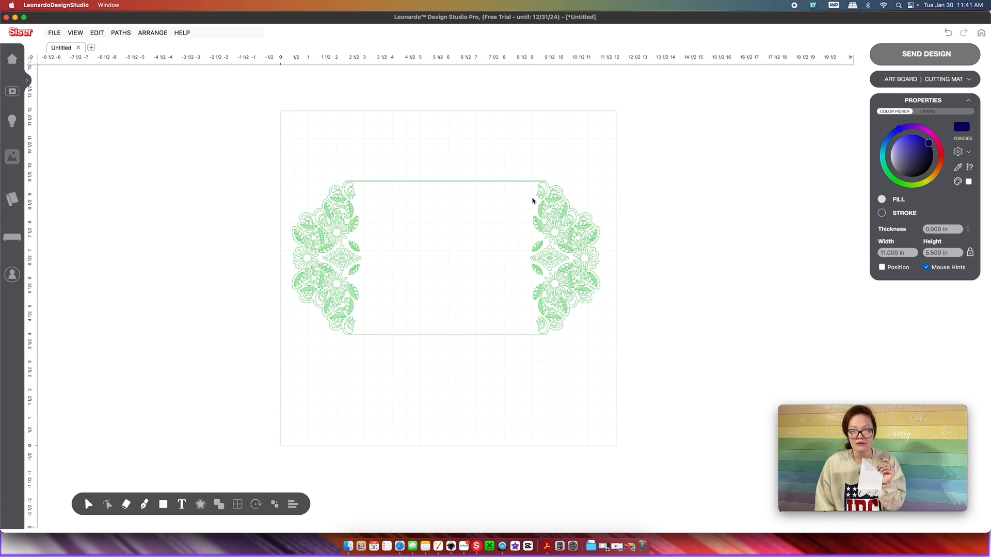
mouse_move(528, 255)
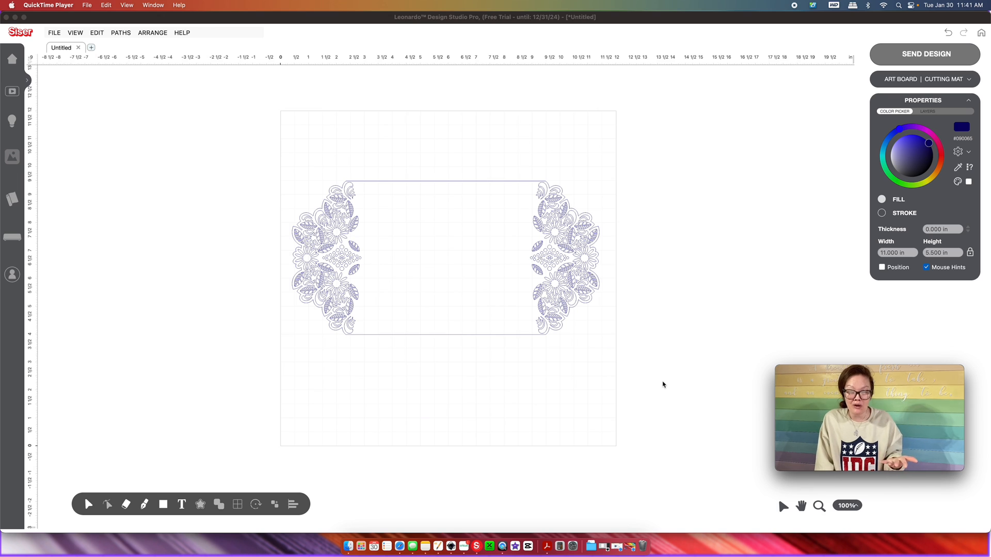
mouse_move(827, 498)
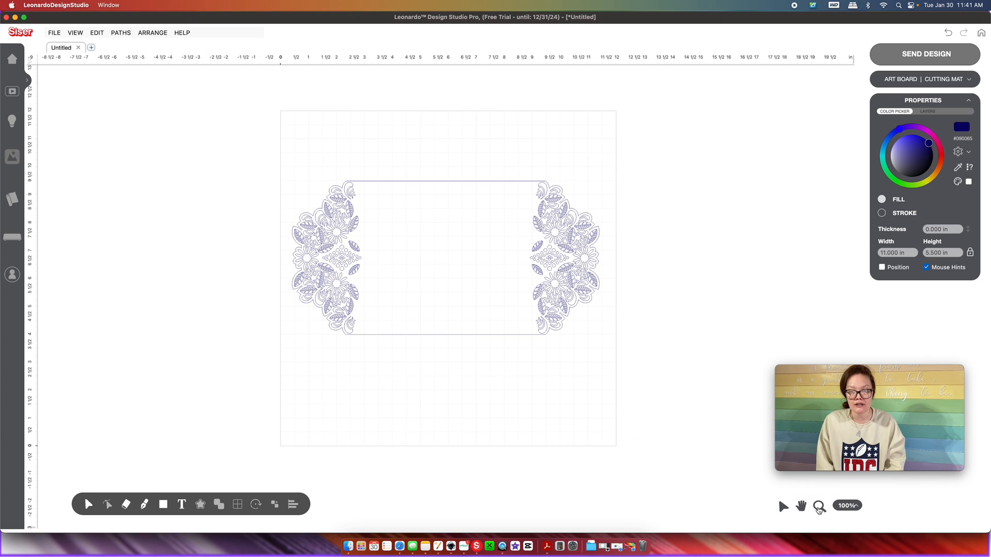
Step: Zoom in on the lace invitation with the area zoom tool
left_click(819, 506)
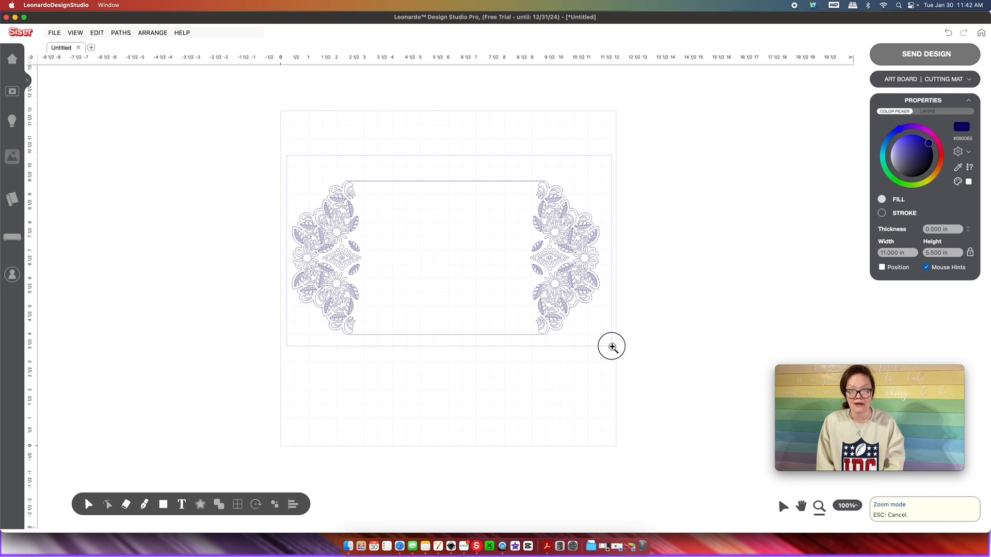
left_click(611, 347)
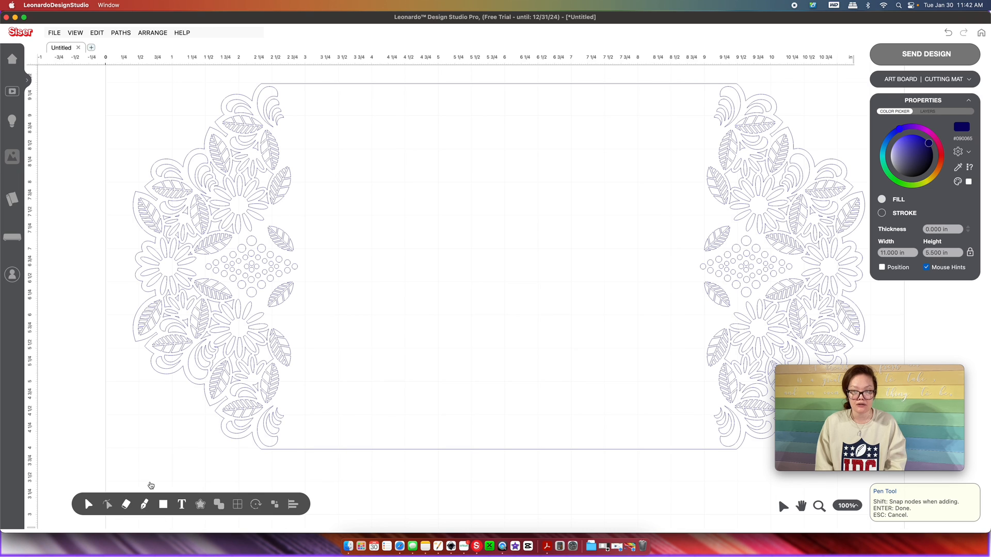
mouse_move(489, 443)
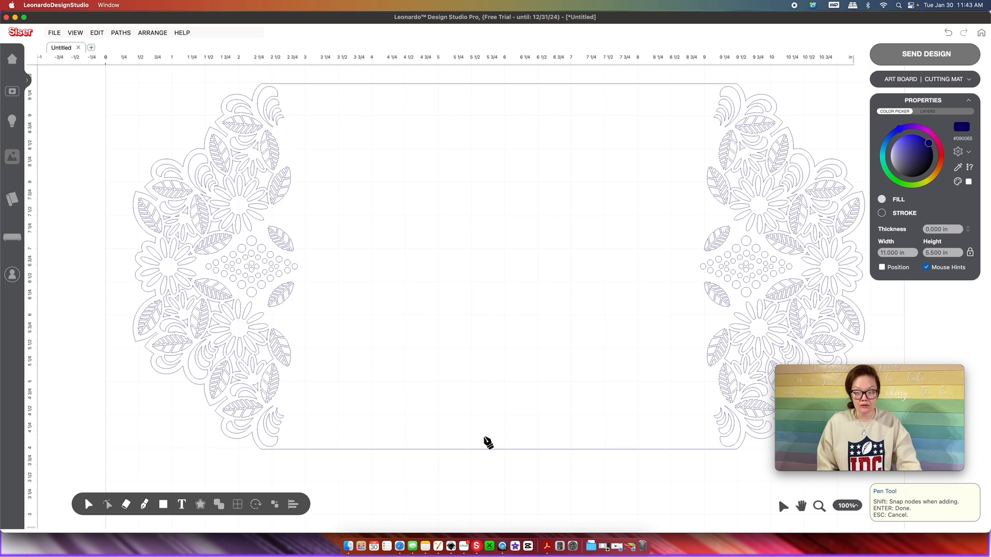
mouse_move(964, 515)
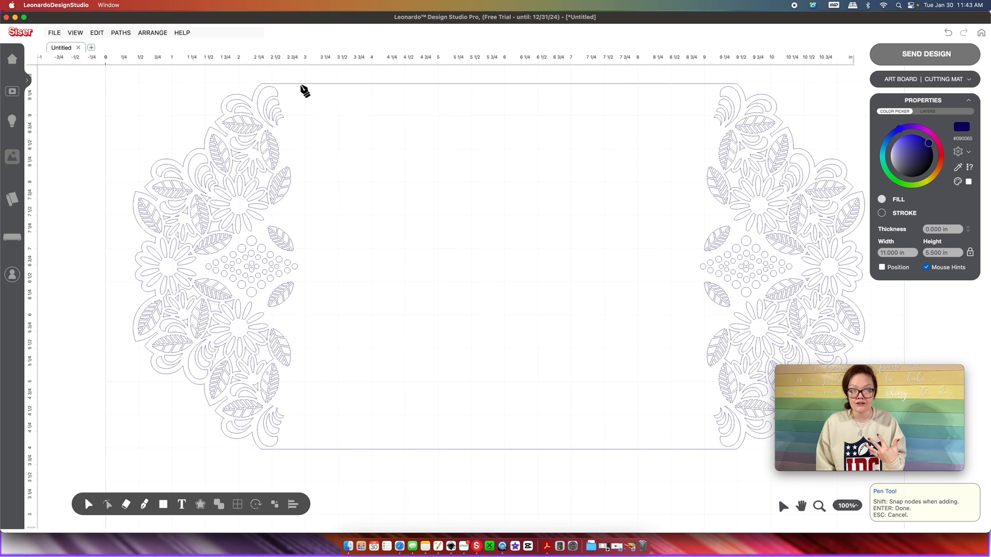
mouse_move(308, 88)
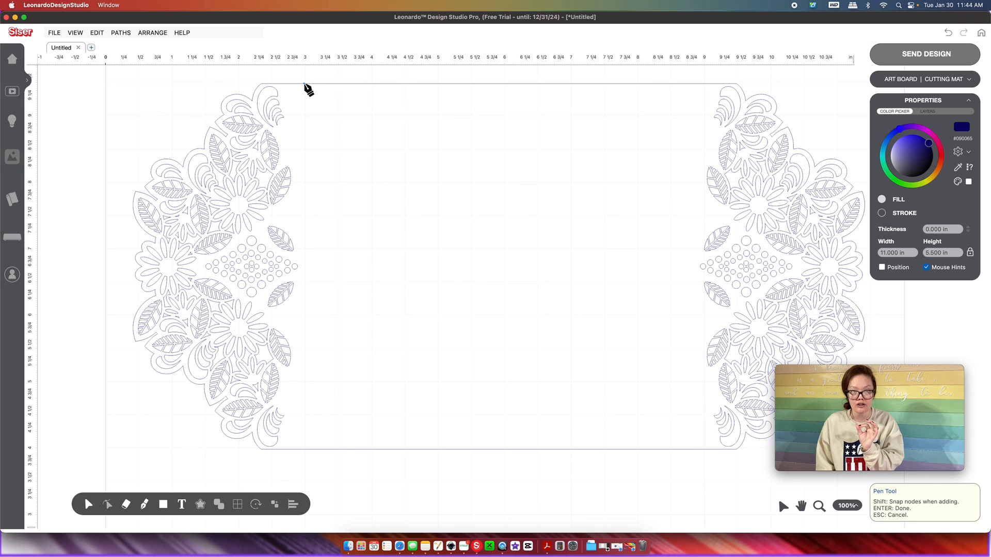
Step: Draw a vertical line from top to bottom edge at the left lace panel edge and select it
left_click(304, 83)
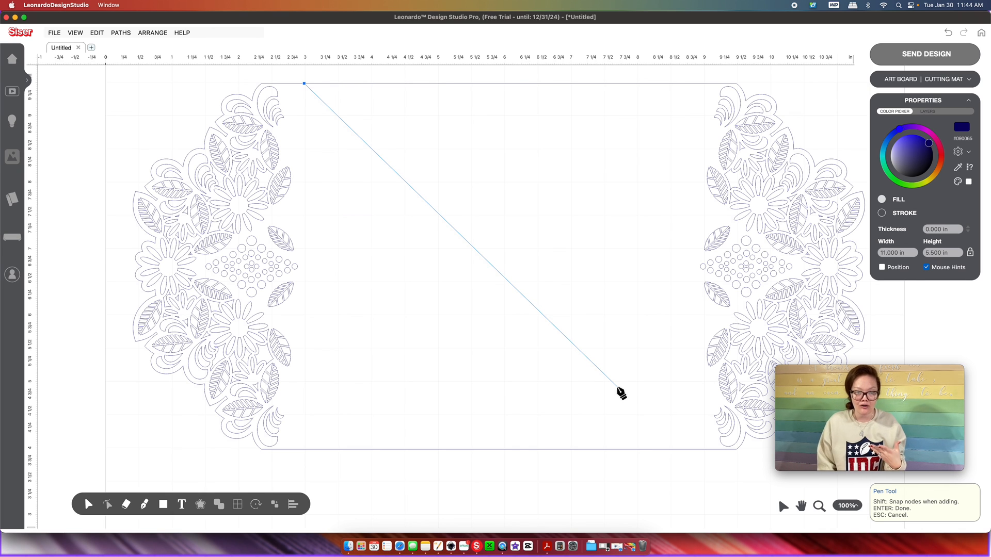
mouse_move(725, 457)
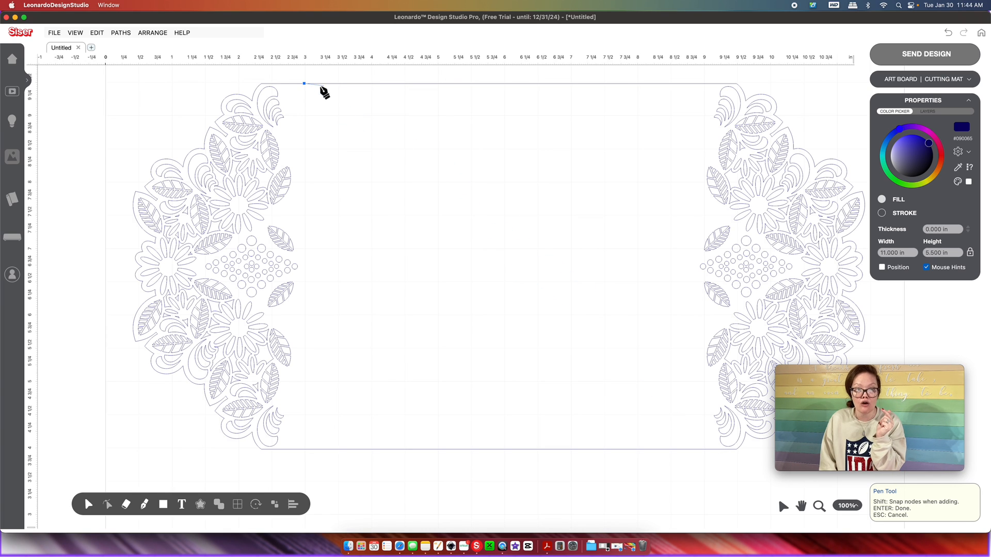
left_click(304, 452)
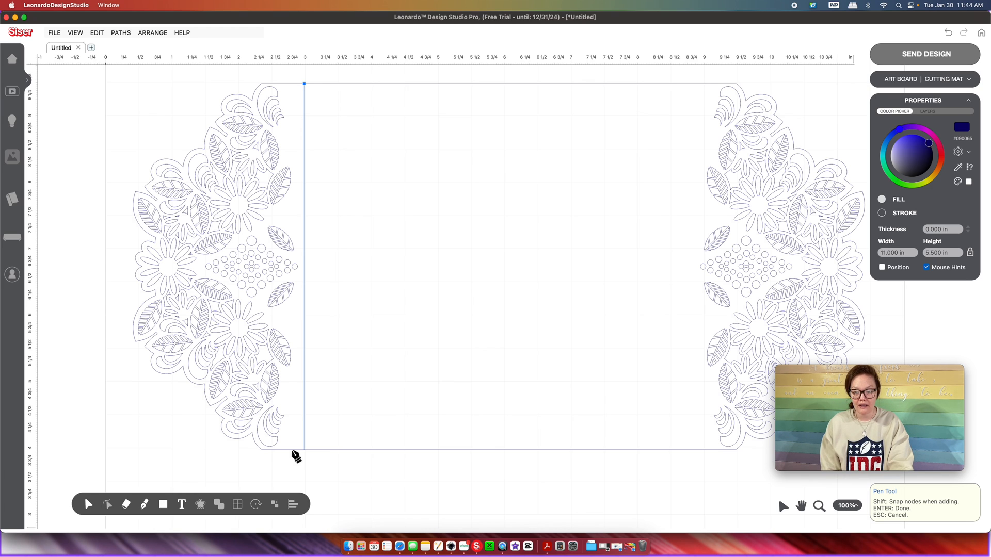
mouse_move(308, 455)
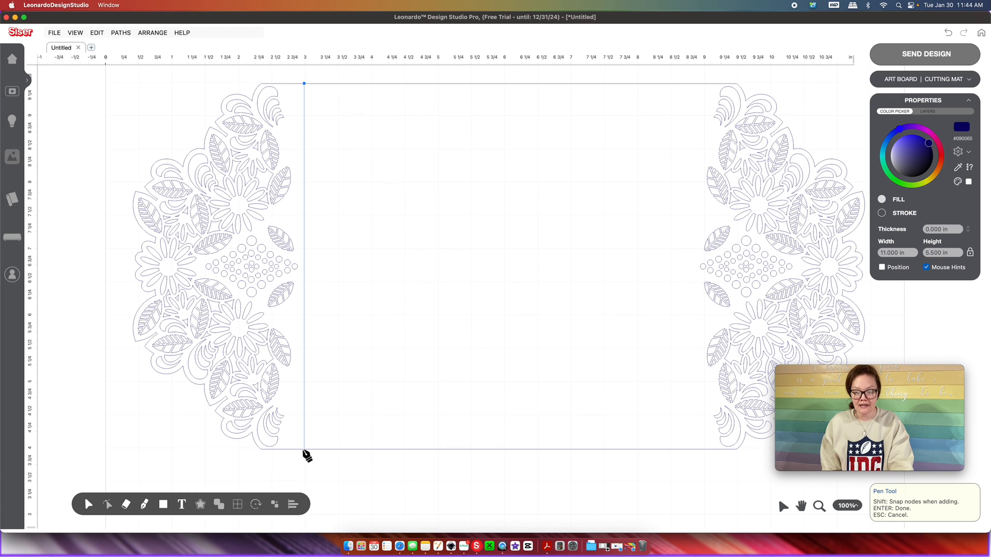
mouse_move(307, 454)
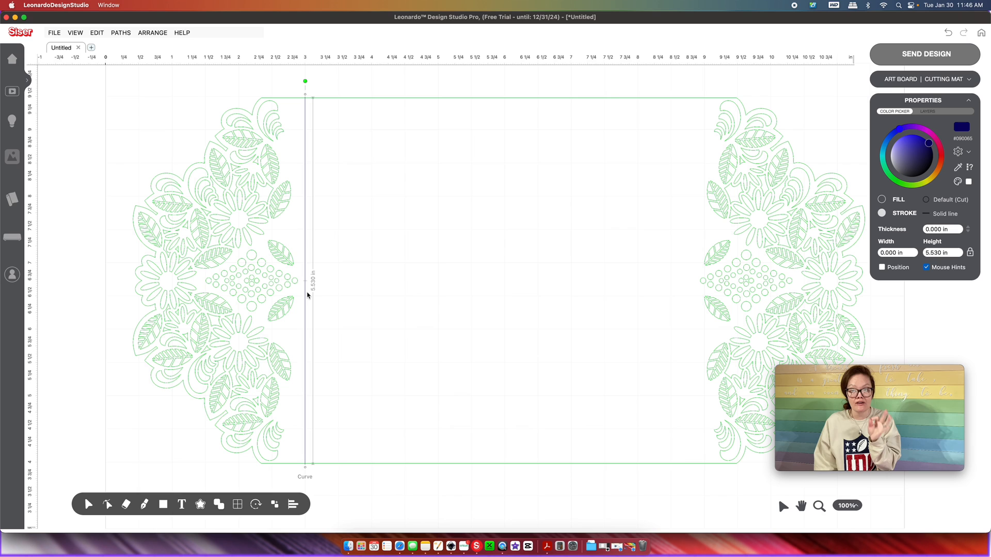
mouse_move(298, 319)
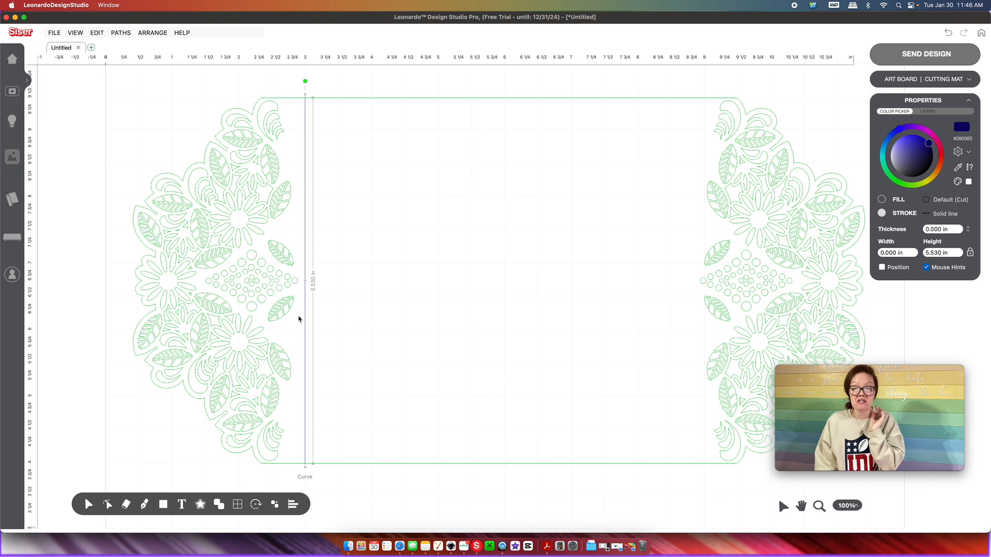
left_click(120, 235)
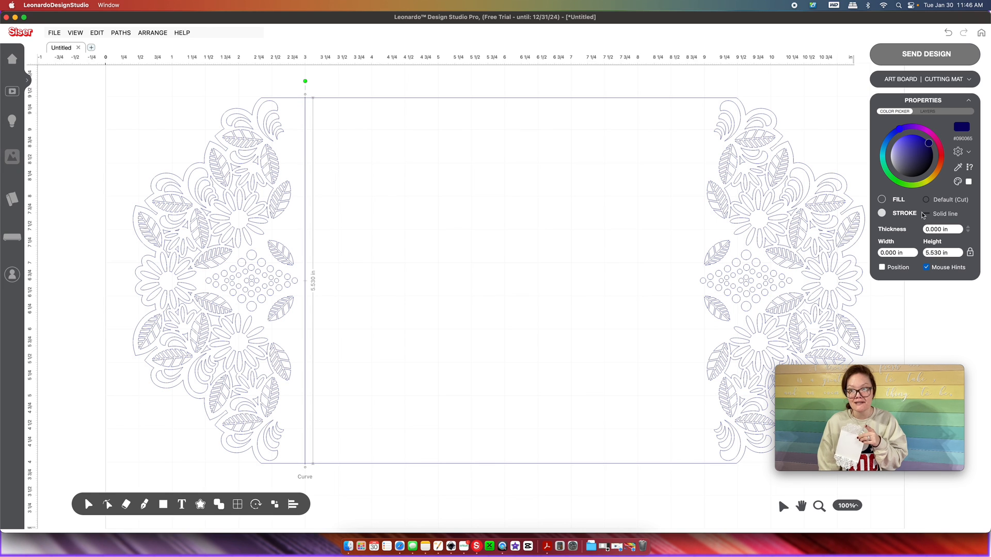
Step: Change the vertical line's stroke style to Small dash, then to Large dash
left_click(946, 213)
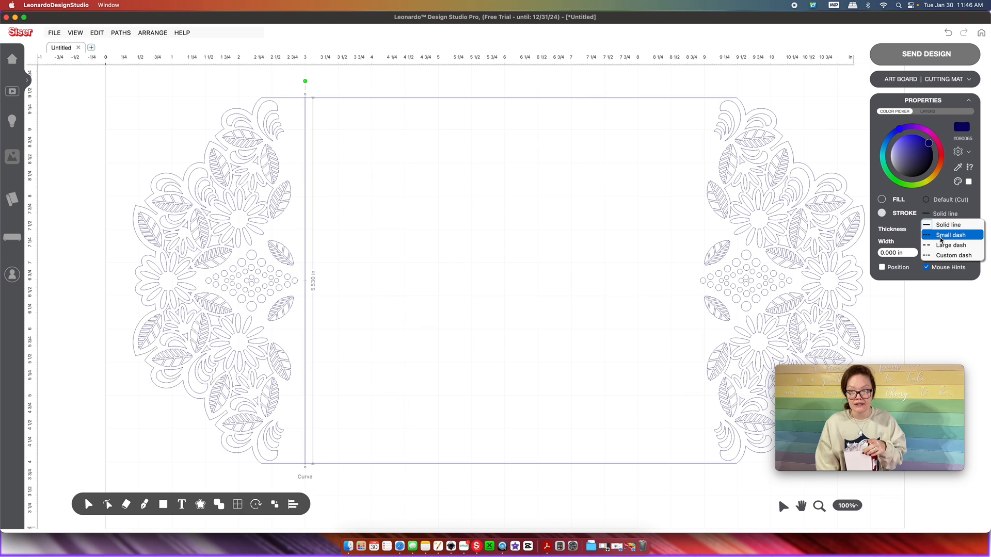
left_click(950, 234)
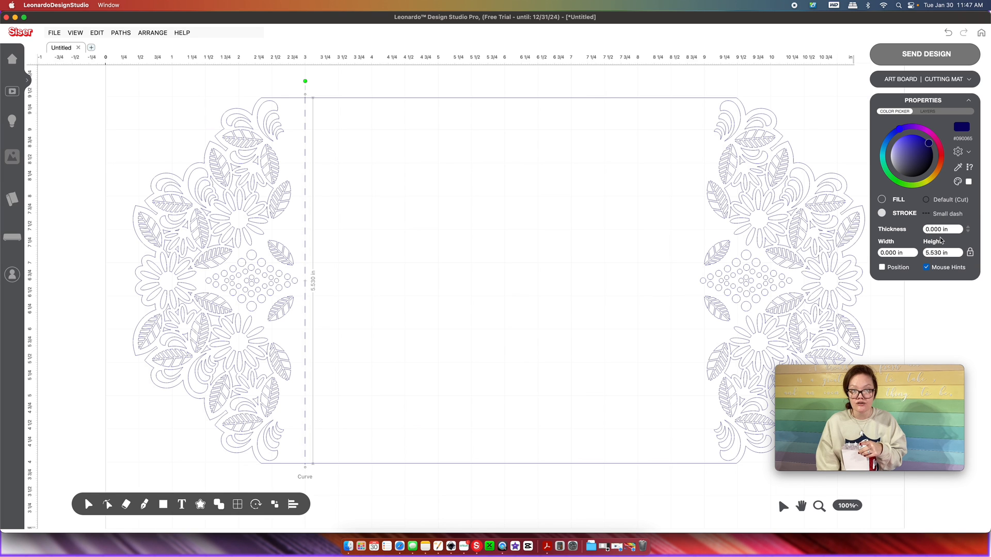
mouse_move(305, 112)
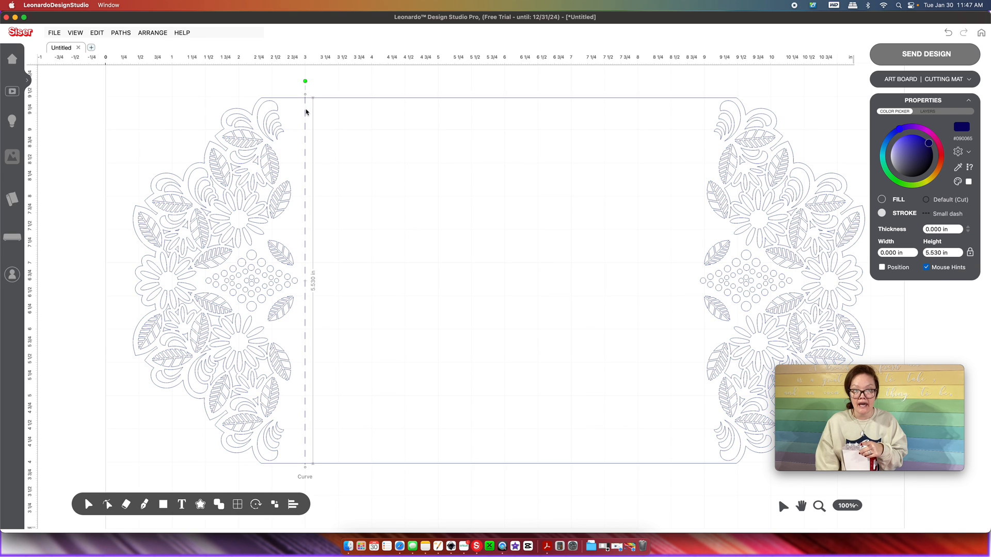
mouse_move(305, 164)
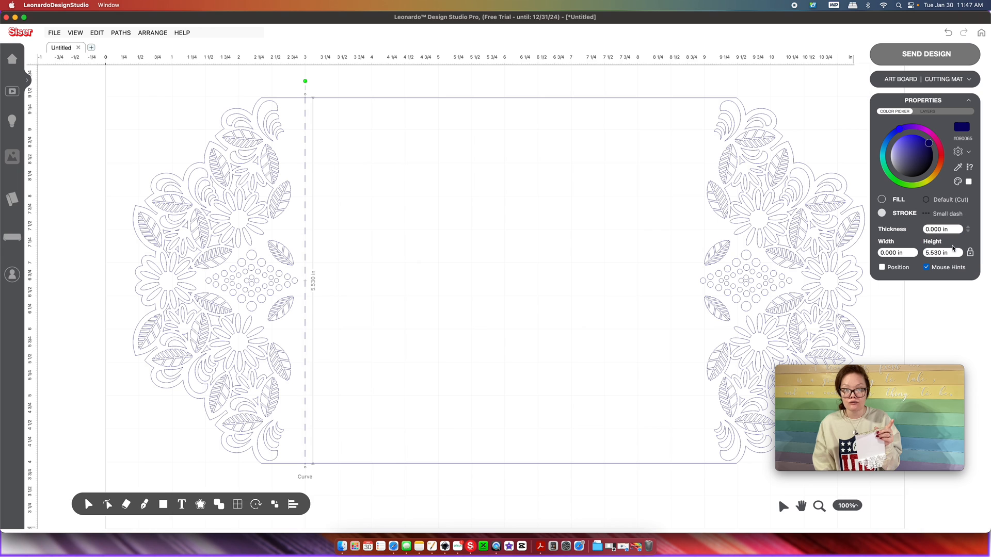
left_click(950, 213)
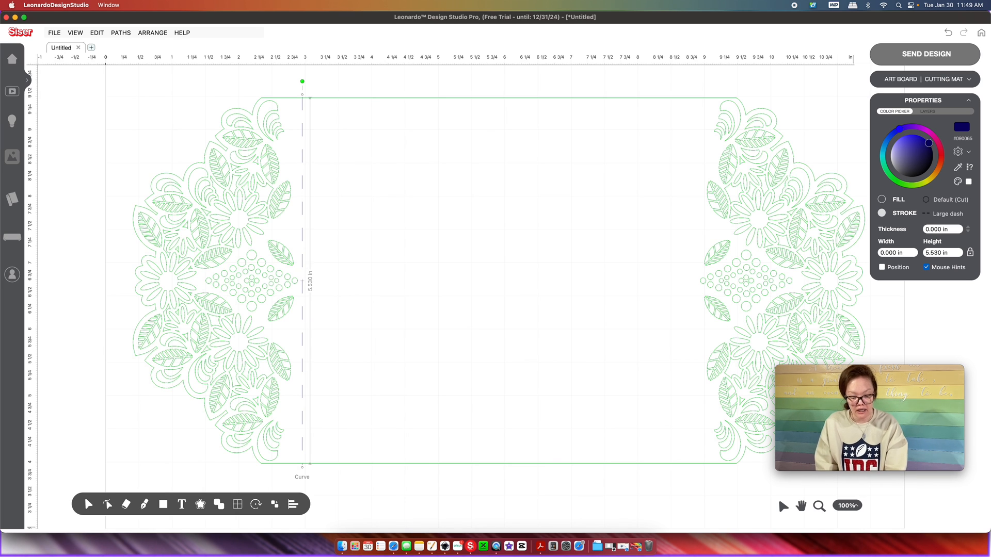
mouse_move(299, 265)
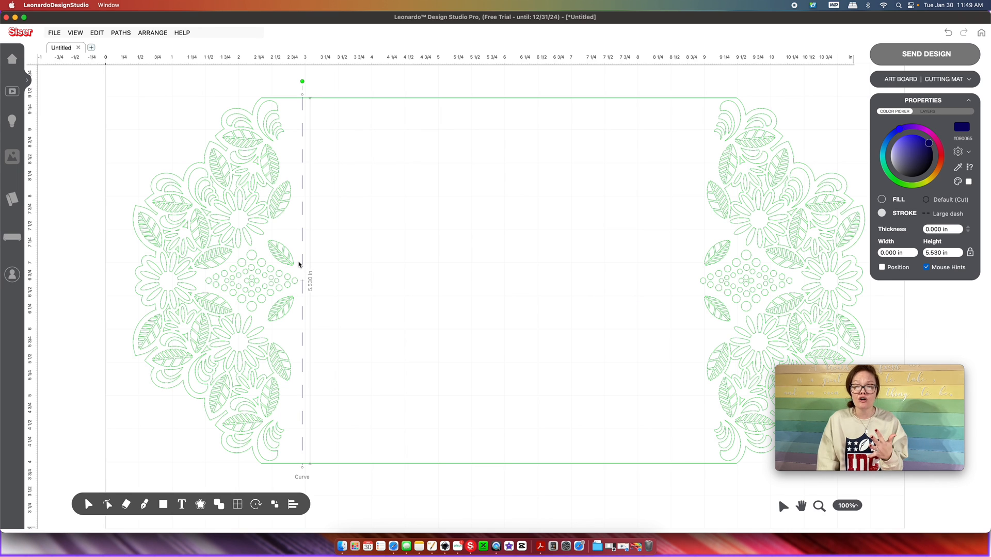
Step: Duplicate the dashed line and place the copy where the right lace panel begins
left_click(303, 262)
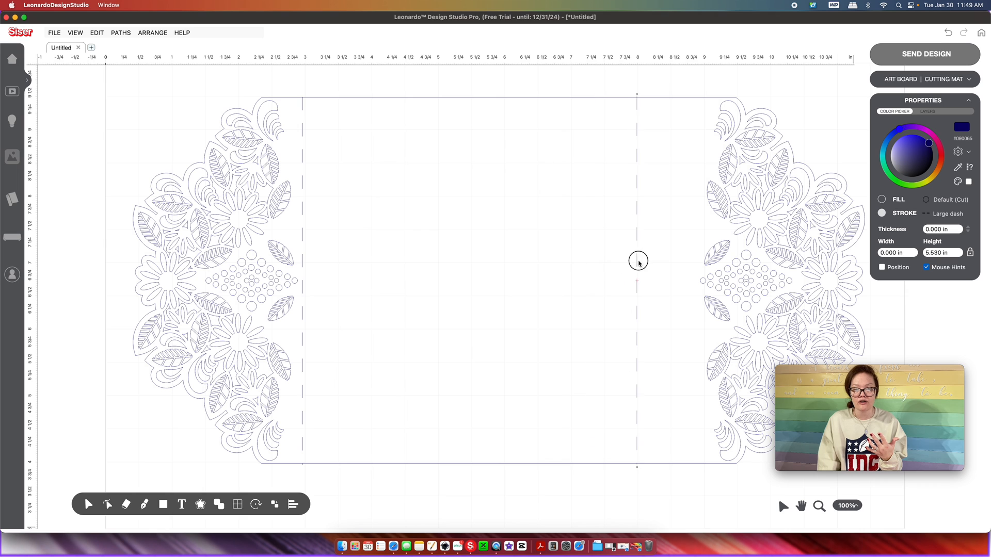
left_click(637, 262)
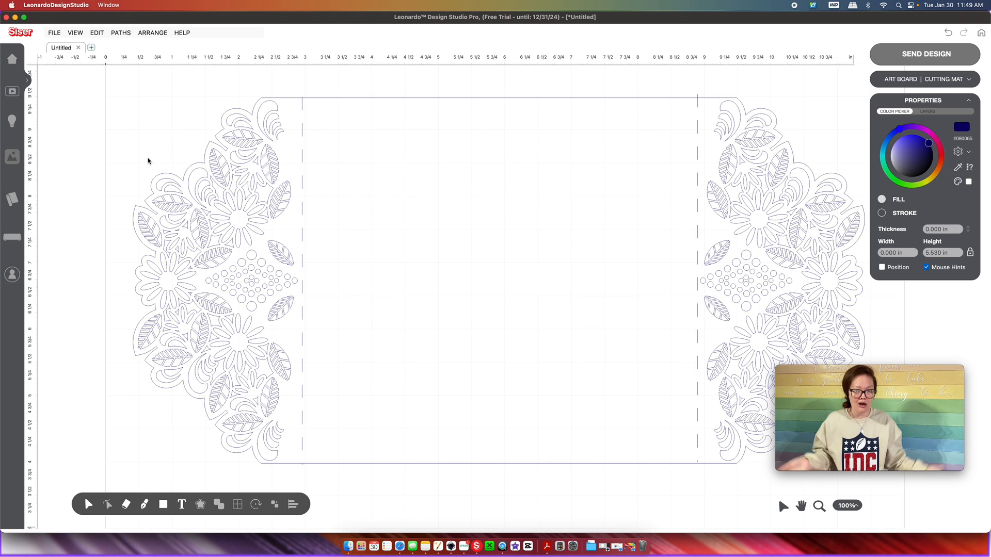
mouse_move(87, 132)
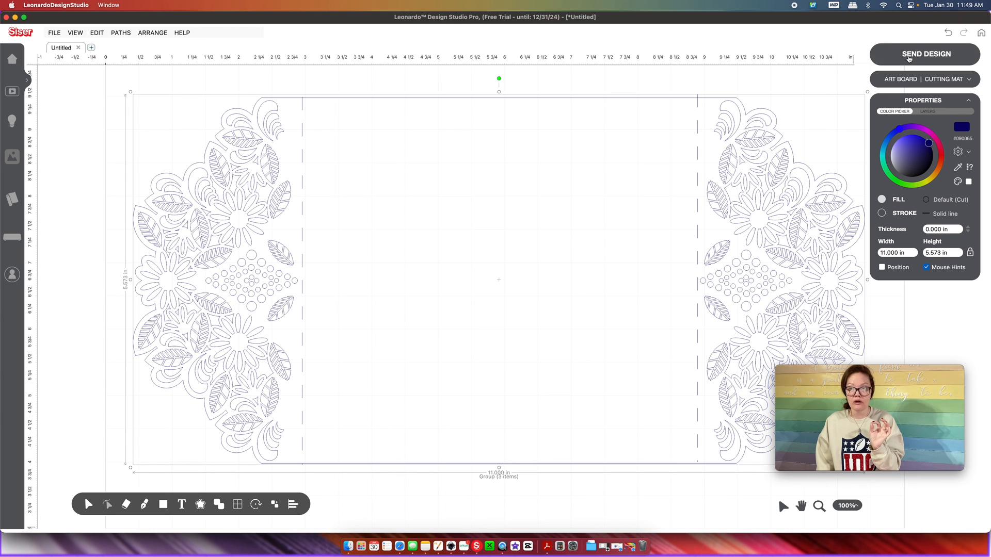
Step: Send the selected grouped artwork to the cutting screen
left_click(924, 54)
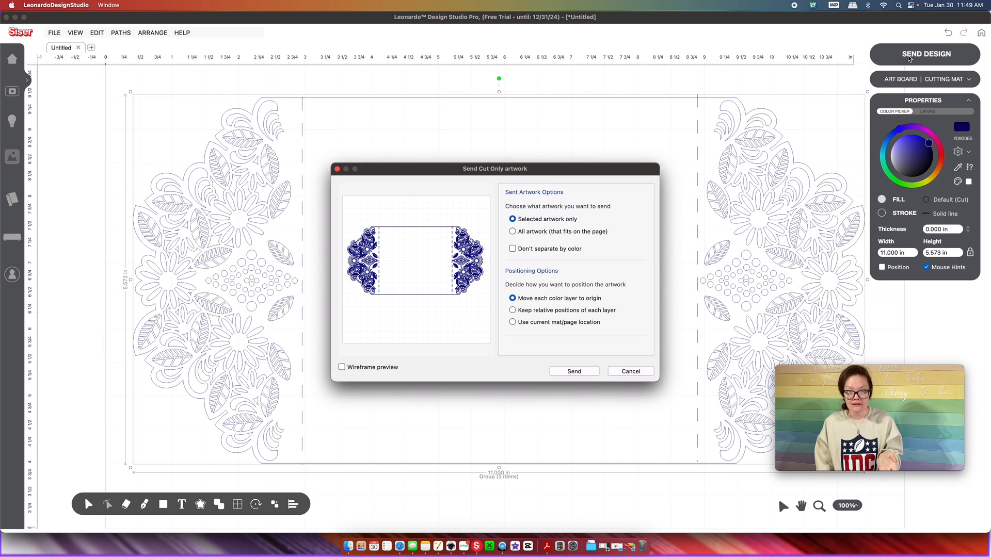
left_click(573, 371)
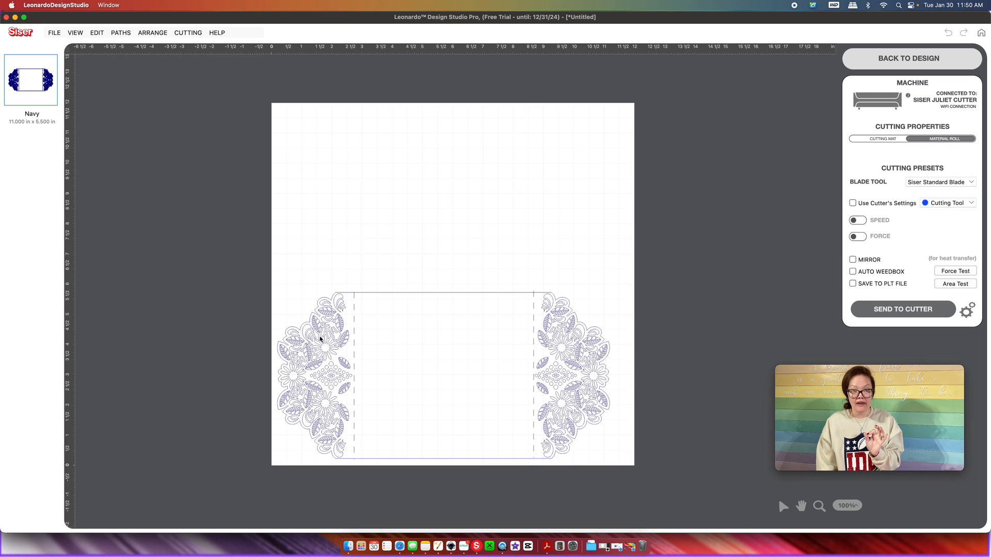
mouse_move(533, 389)
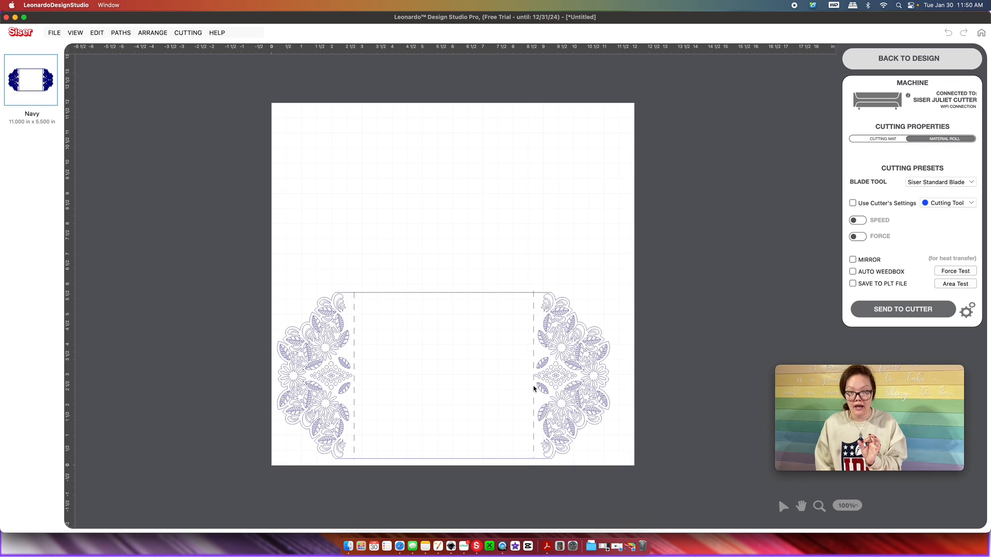
mouse_move(355, 384)
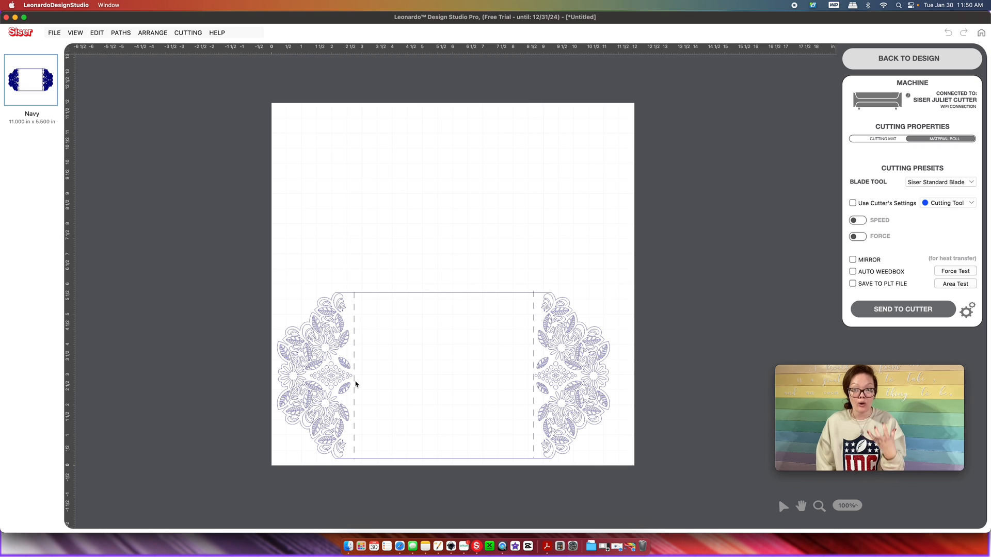